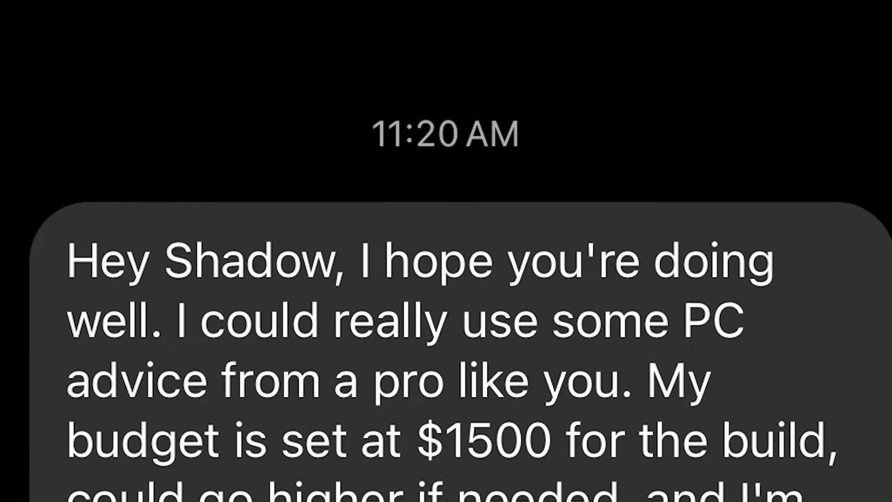
pyautogui.scroll(3)
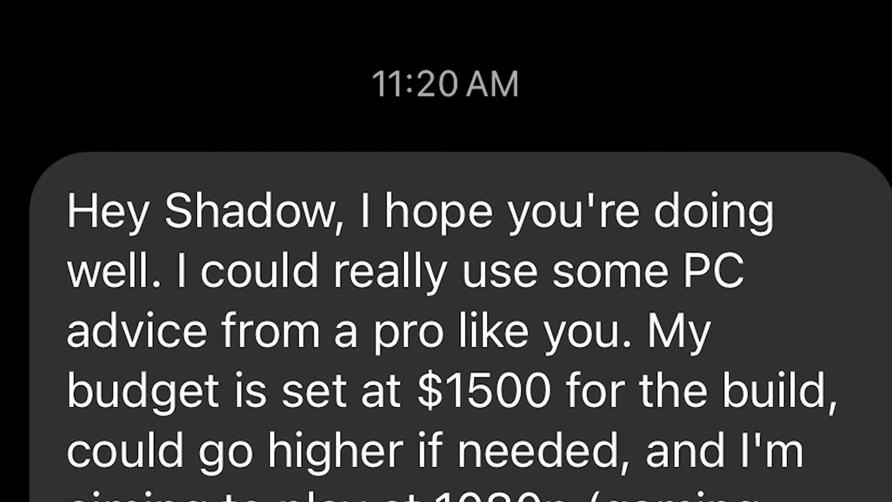
pyautogui.scroll(3)
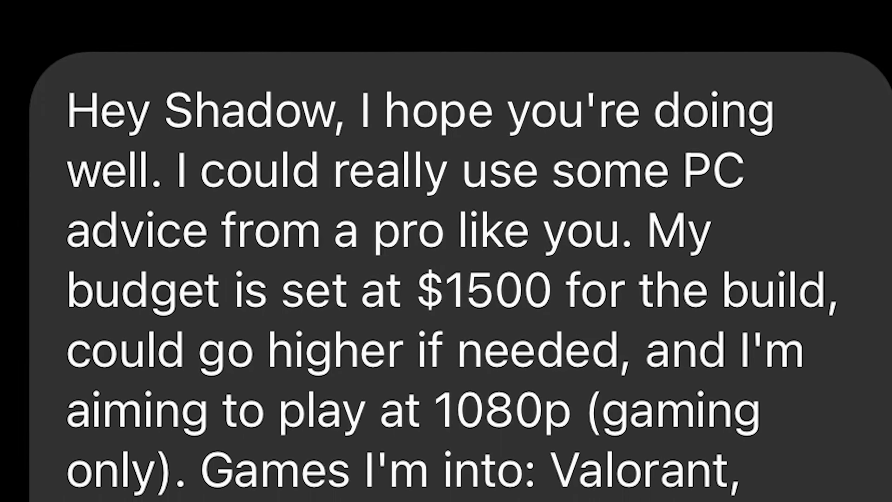
pyautogui.scroll(-3)
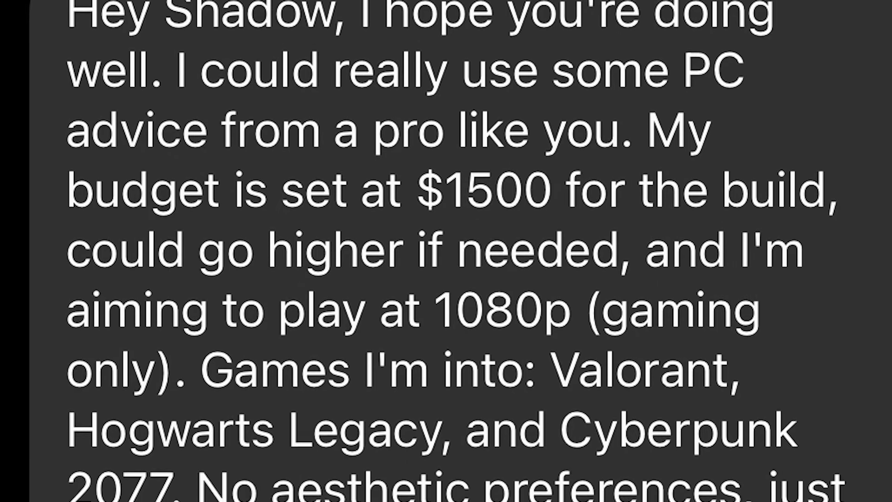
pyautogui.scroll(-3)
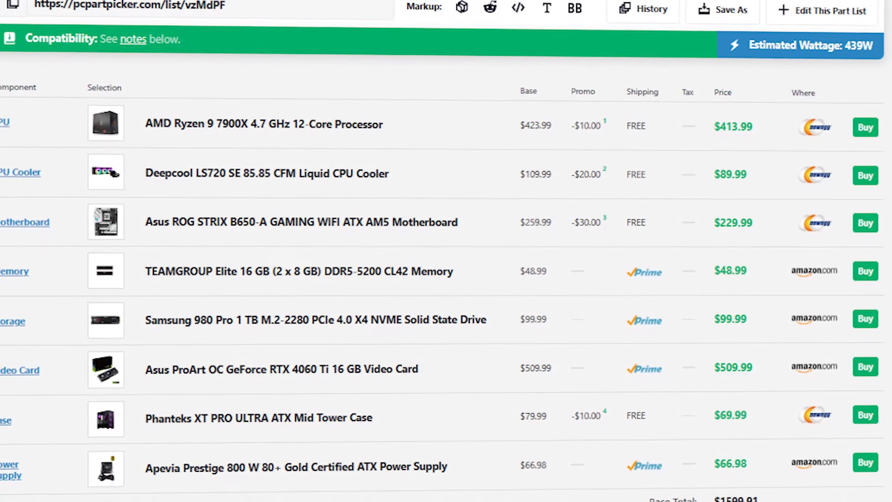
pyautogui.scroll(-3)
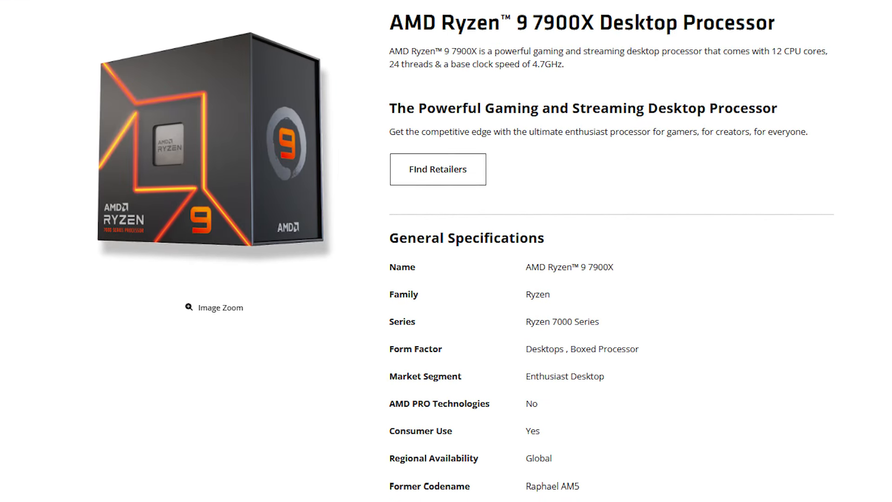
pyautogui.scroll(-3)
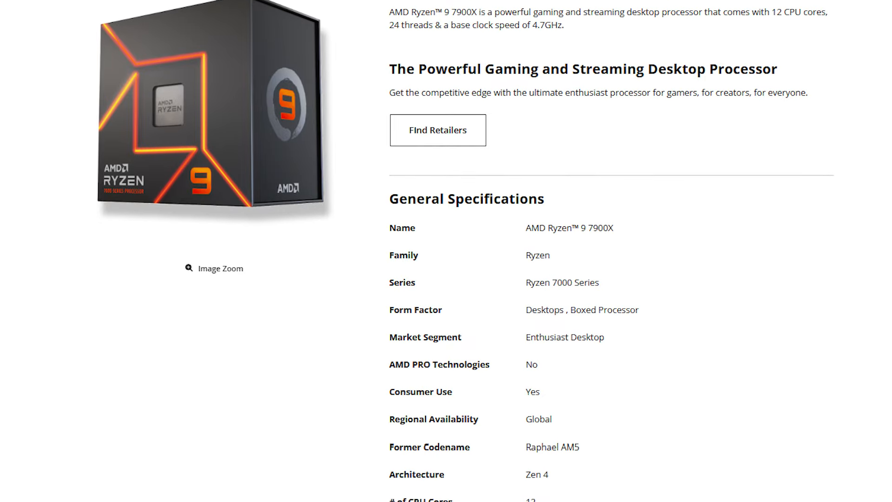
pyautogui.scroll(-3)
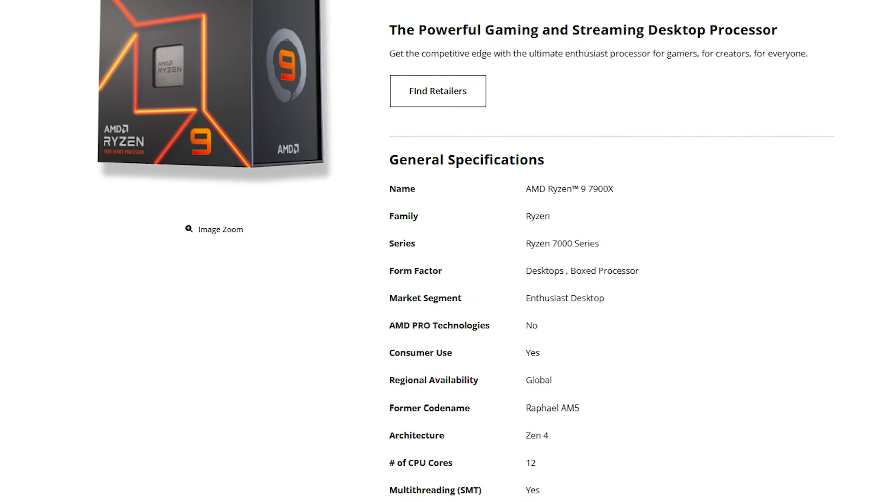